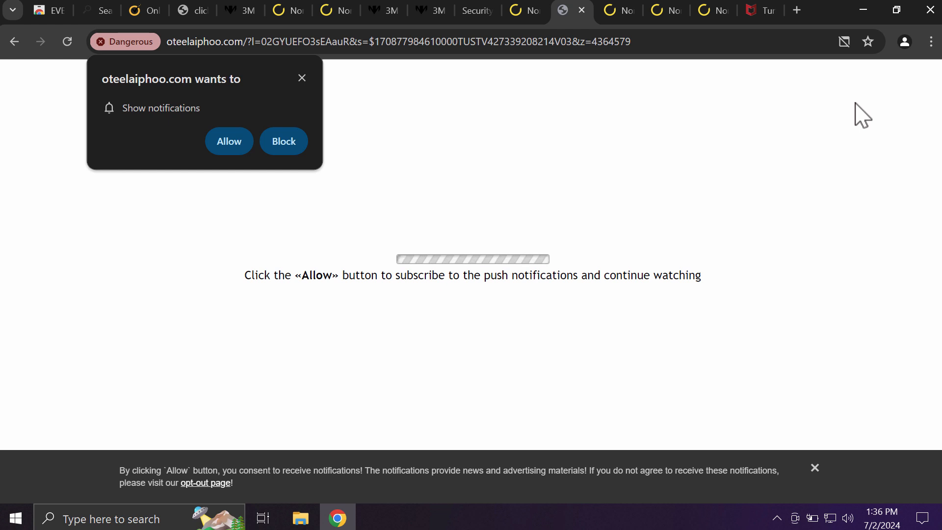
mouse_move(227, 197)
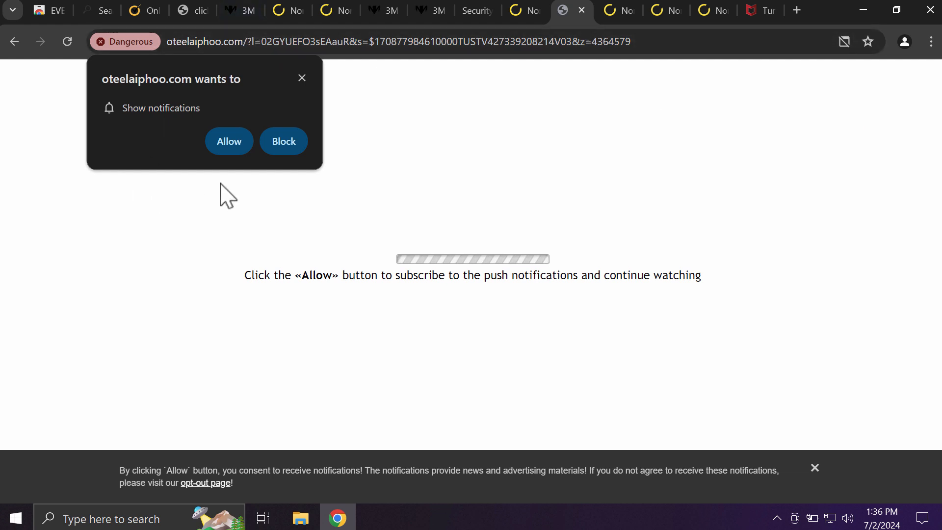
- Block oteelaiphoo.com's 'Show notifications' permission request
left_click(229, 141)
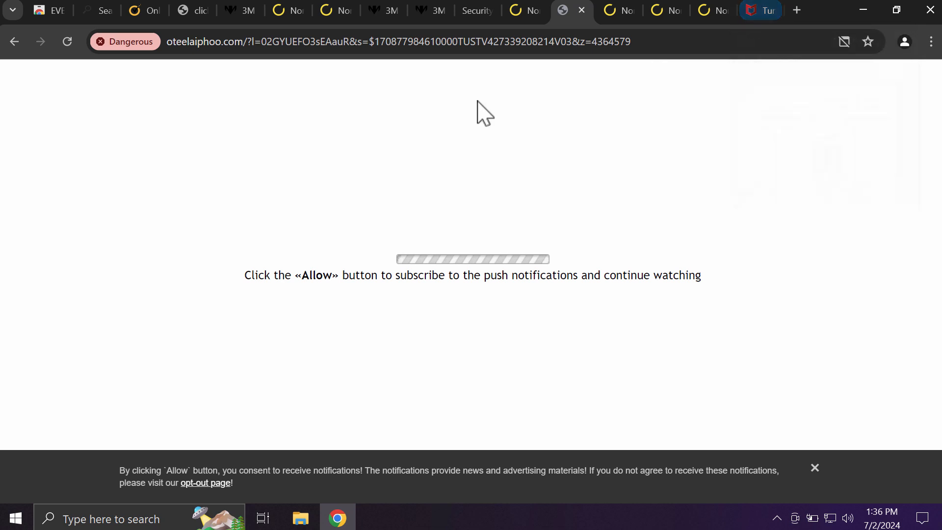
mouse_move(609, 186)
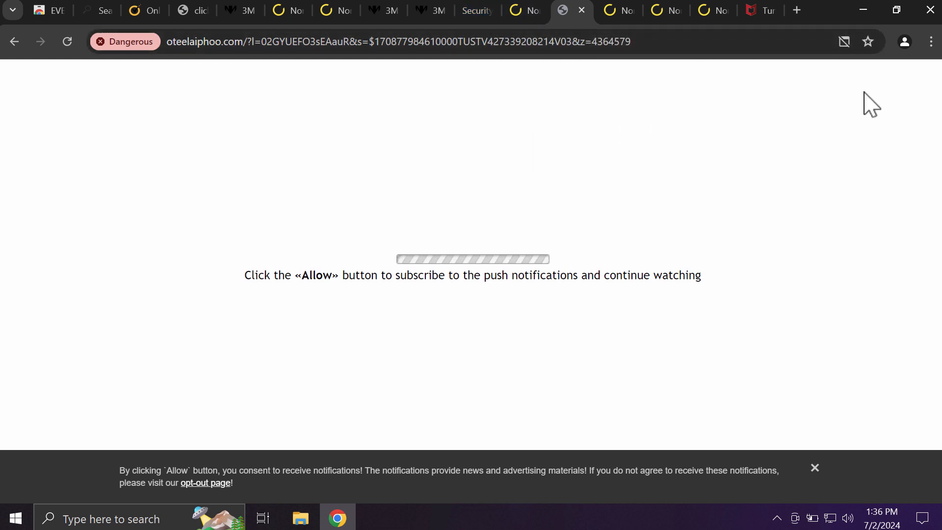
mouse_move(853, 100)
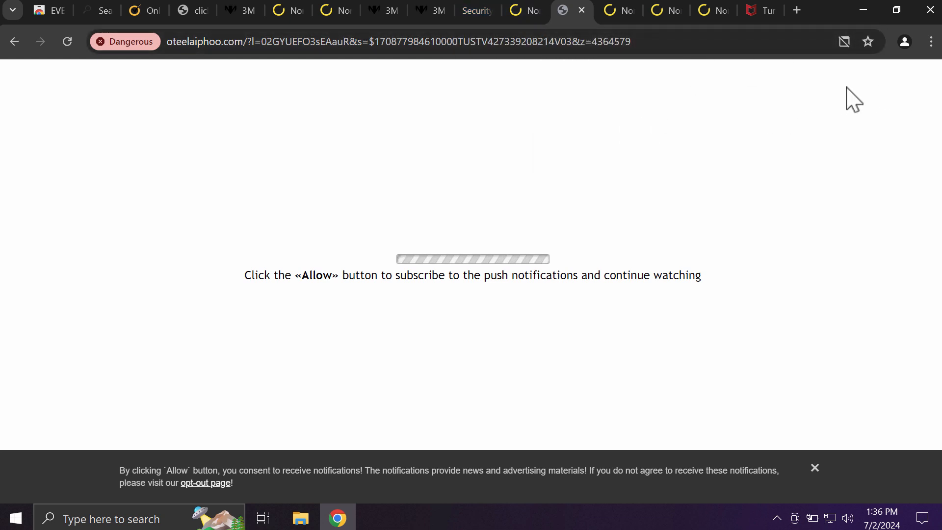
mouse_move(931, 41)
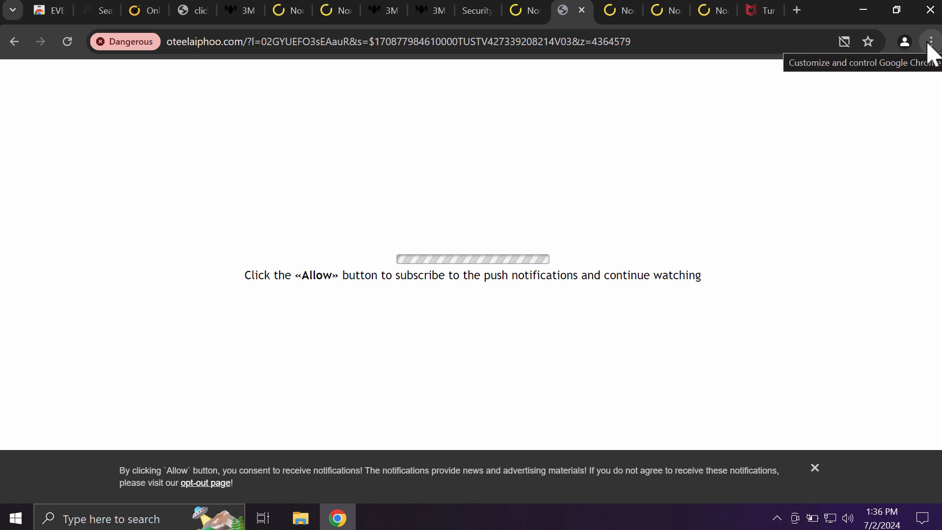
- Reach Chrome's Settings from the three-dot Customize and control menu
left_click(931, 41)
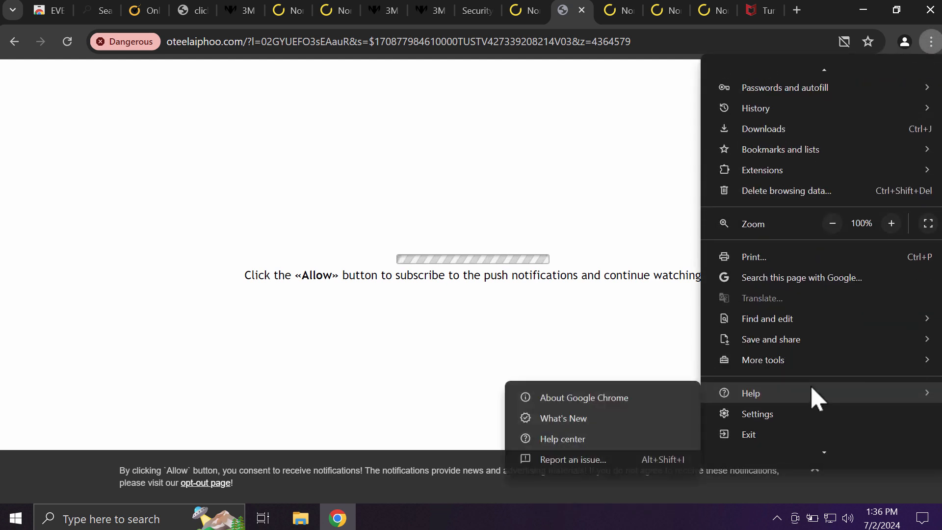
left_click(757, 414)
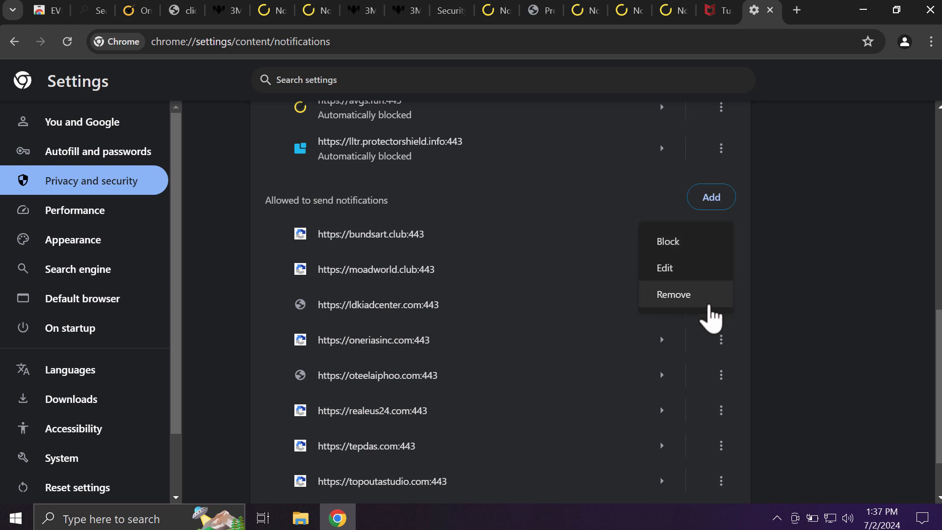
- Remove allowed-notification entries via each site's three-dot menu, including oneriasinc.com
left_click(673, 294)
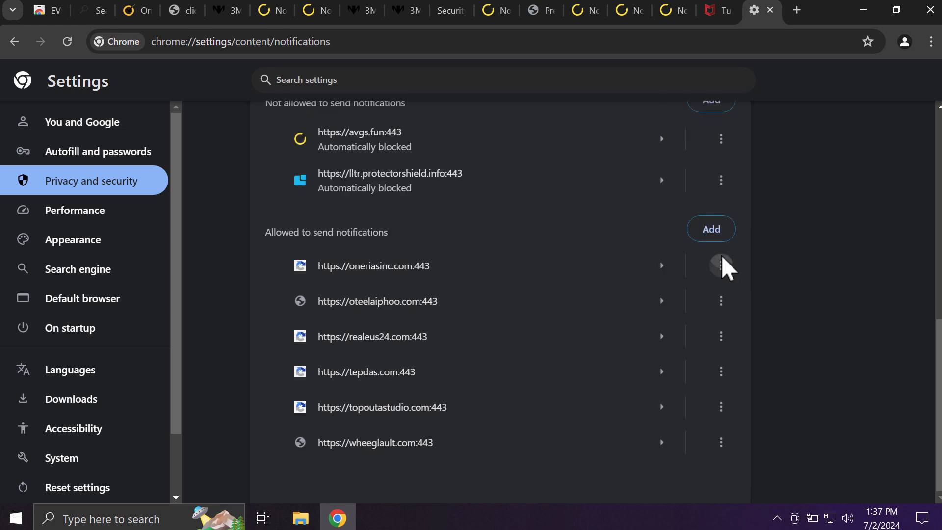
left_click(721, 266)
type("combocleaner.com")
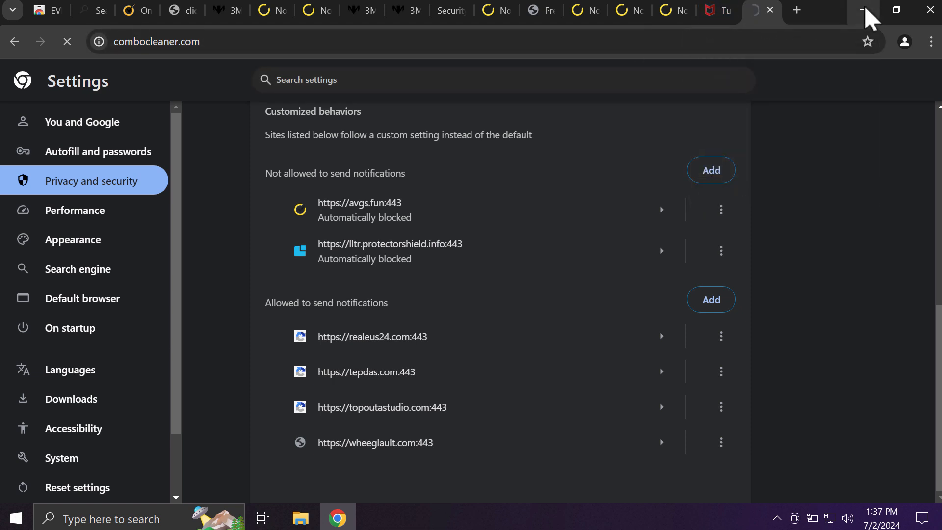
mouse_move(864, 11)
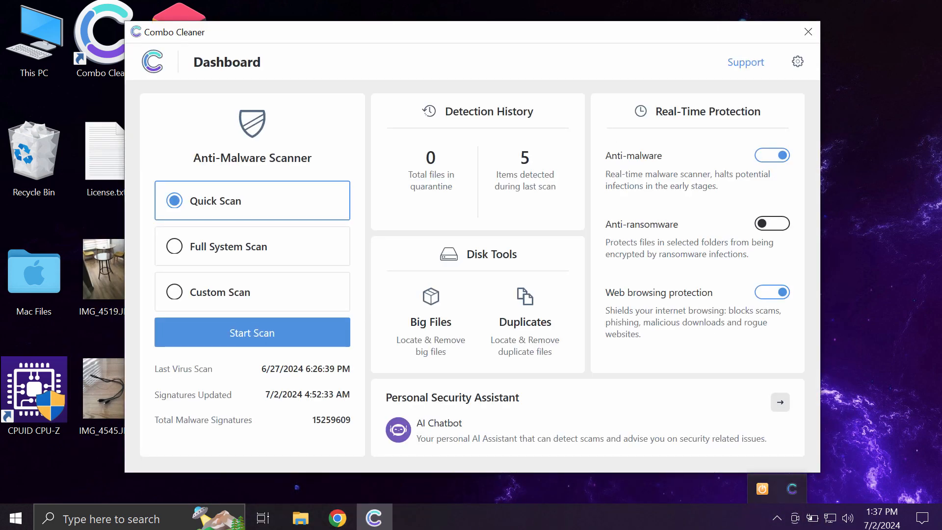
- Start a Quick Scan from the Anti-Malware Scanner on the Combo Cleaner Dashboard
left_click(253, 332)
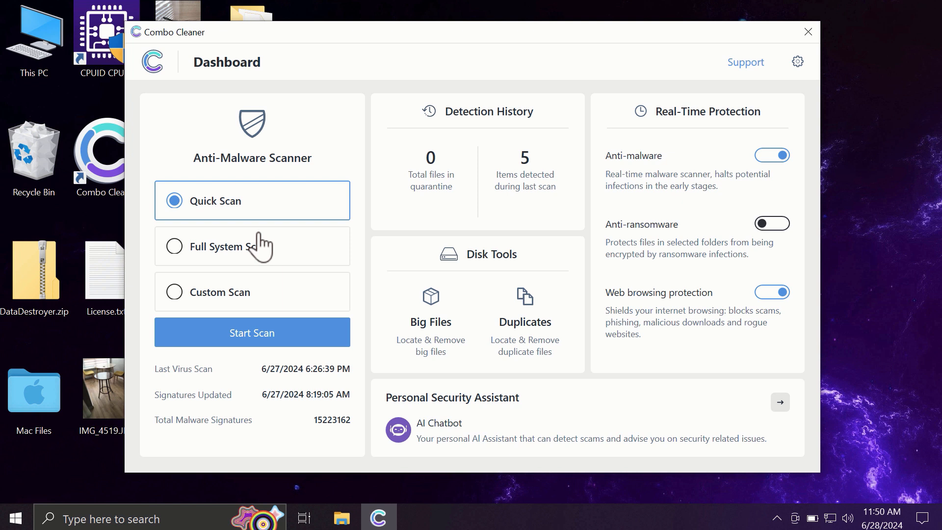
mouse_move(235, 195)
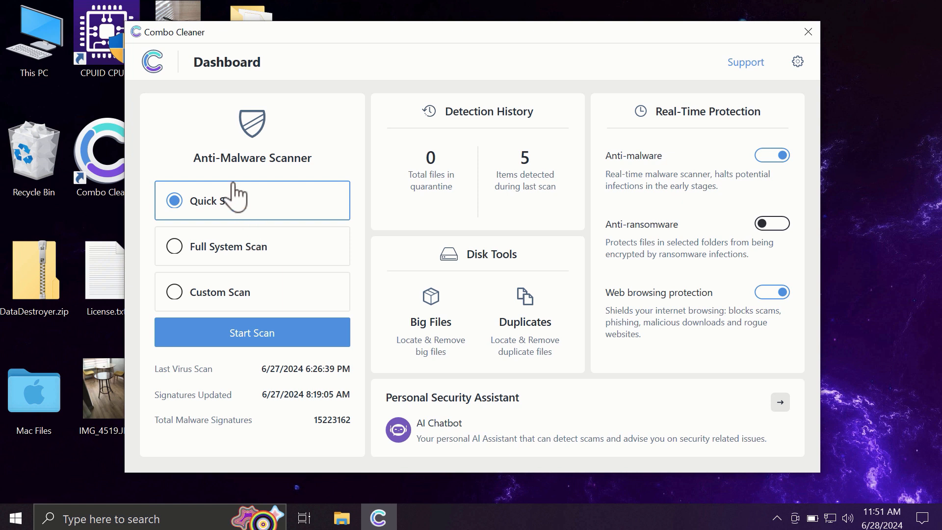
mouse_move(240, 233)
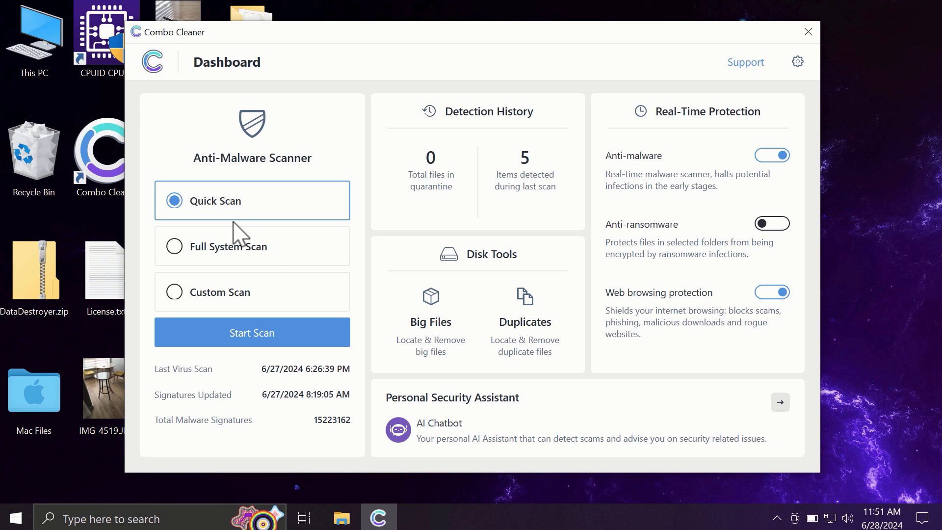
mouse_move(322, 179)
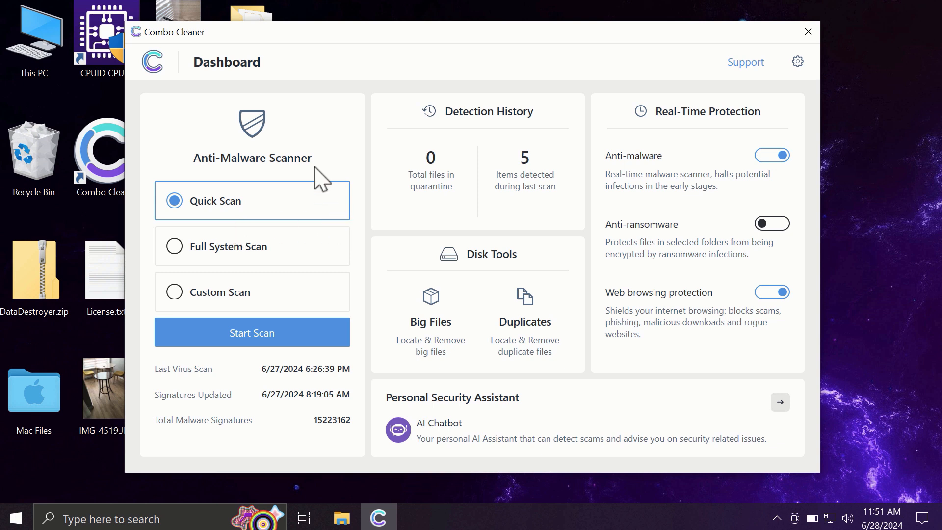
mouse_move(208, 287)
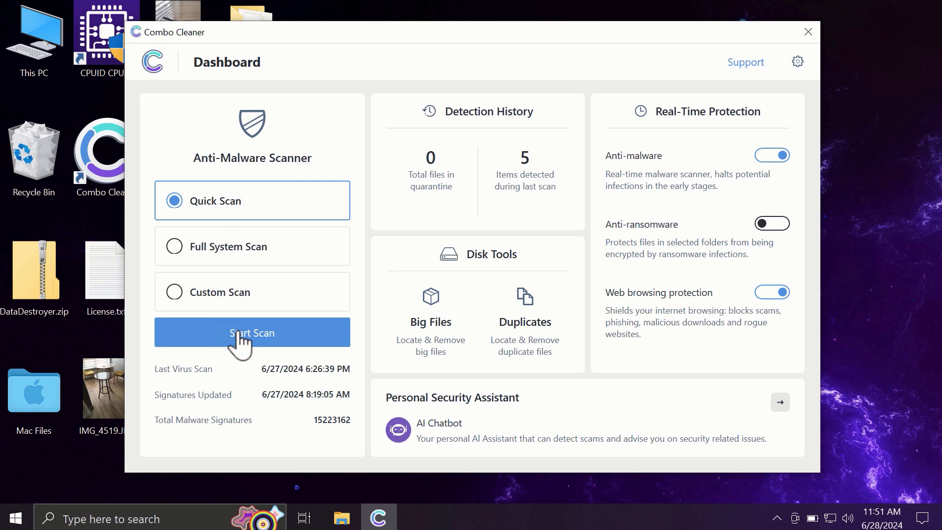
left_click(252, 333)
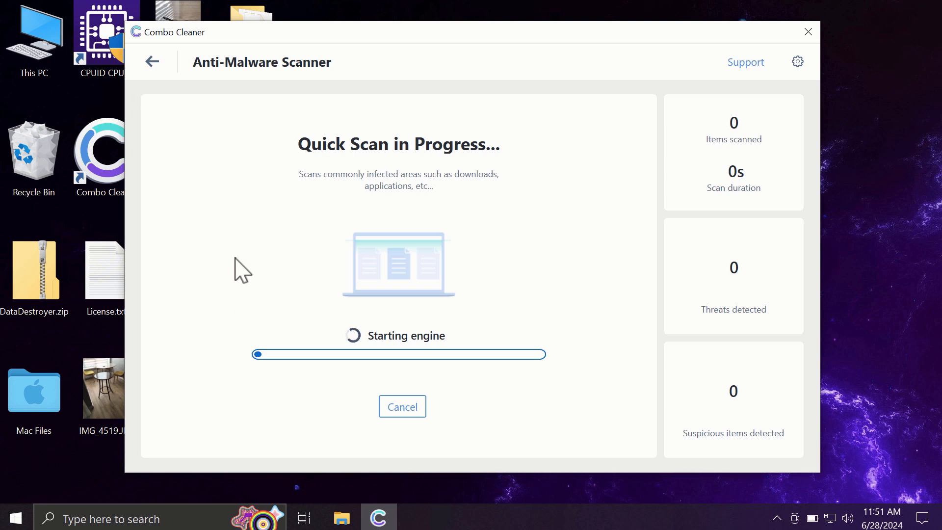